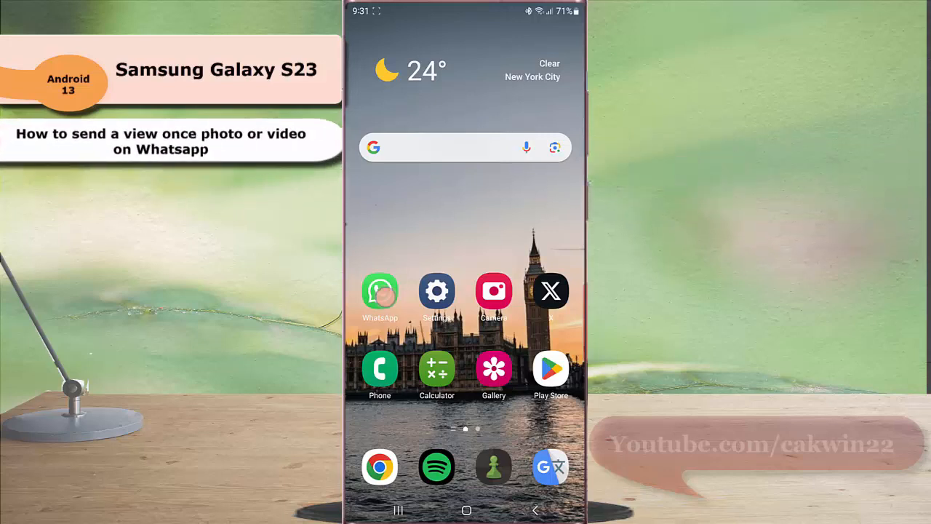
Step: Open Michael's WhatsApp chat and bring up the gallery albums from the attachment options
left_click(379, 291)
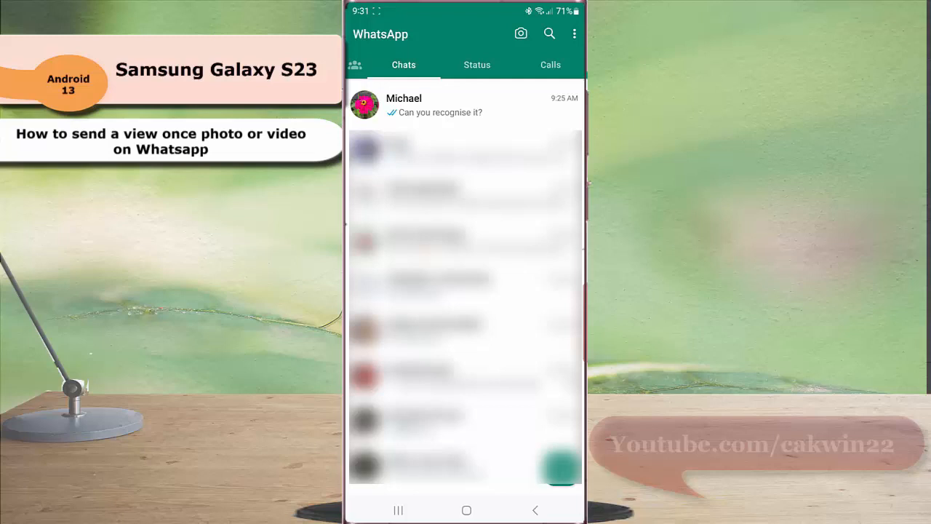
left_click(404, 104)
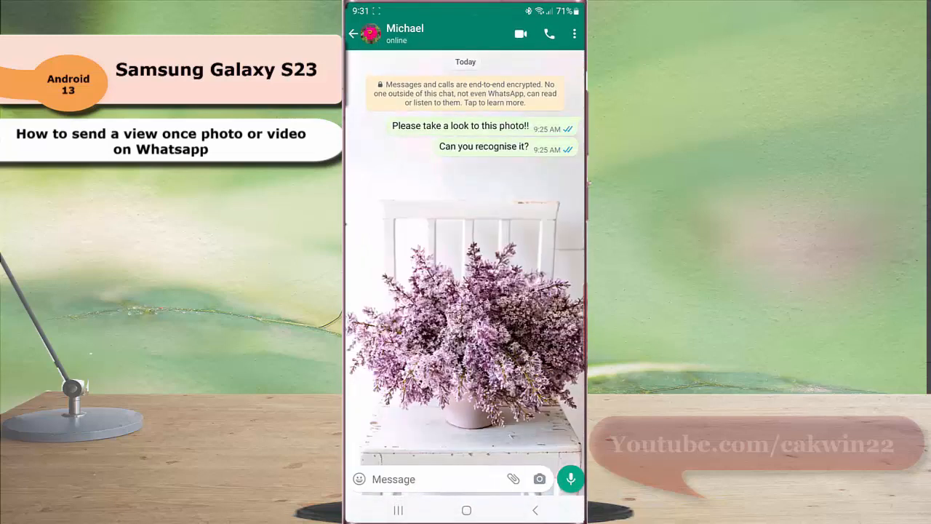
left_click(514, 478)
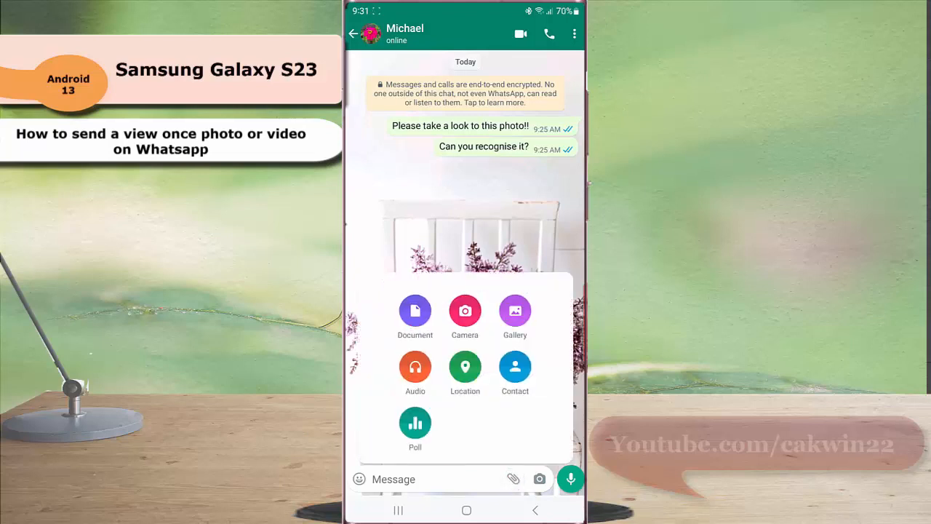
left_click(514, 311)
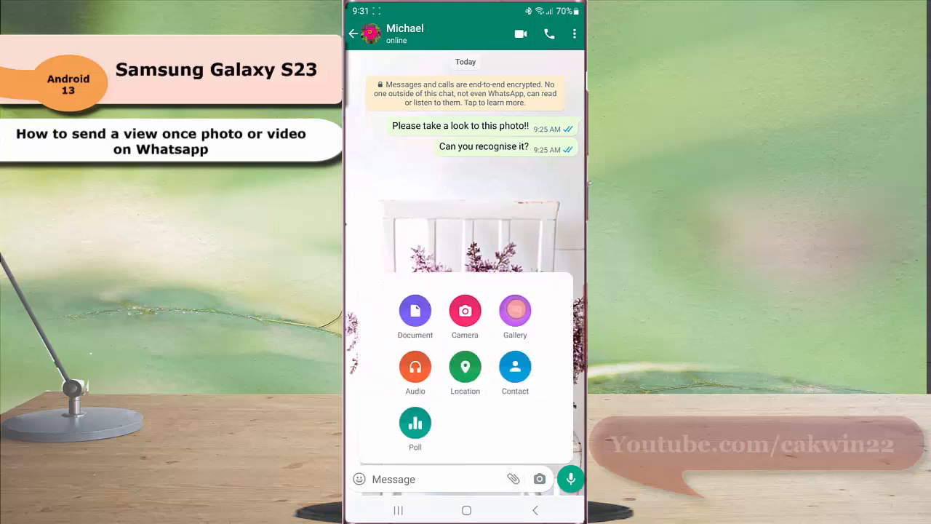
left_click(514, 311)
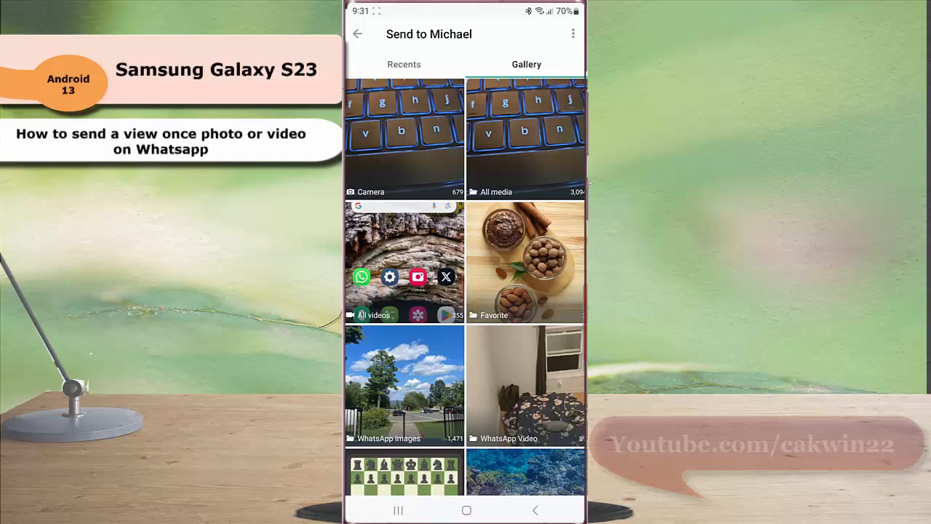
Step: Select the golden Buddha temple photo into the send preview and switch on view-once mode
scroll("down", 3)
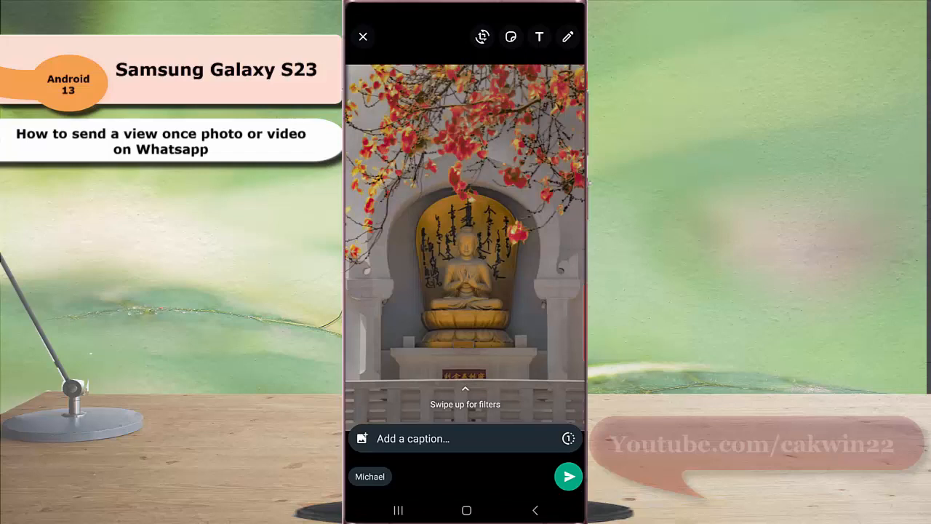
left_click(568, 437)
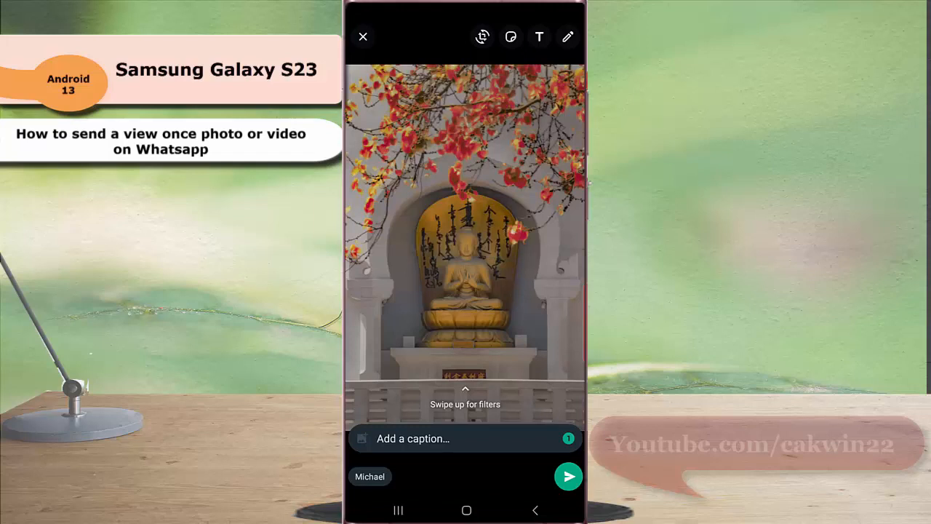
Step: Send the Buddha photo to Michael as a view-once message
left_click(568, 475)
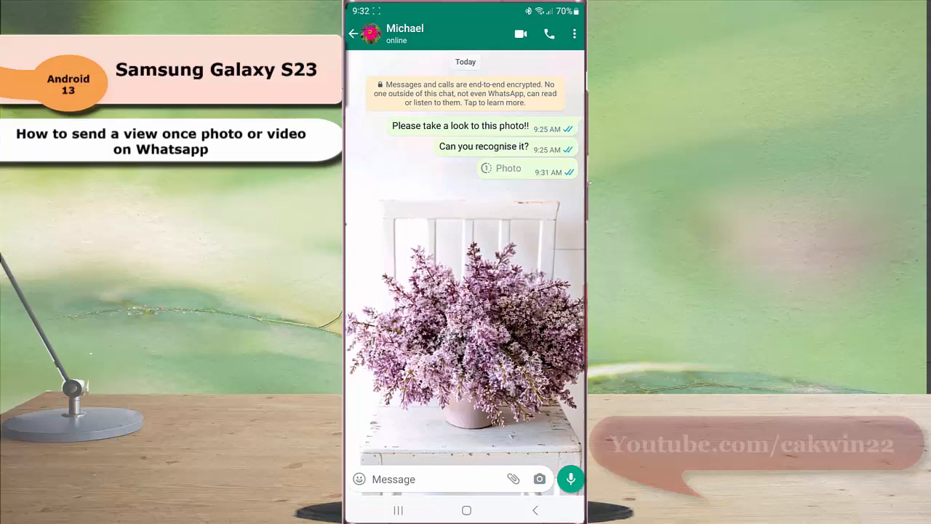
Step: Wait in Michael's chat until the view-once photo shows an 'Opened' receipt
left_click(508, 168)
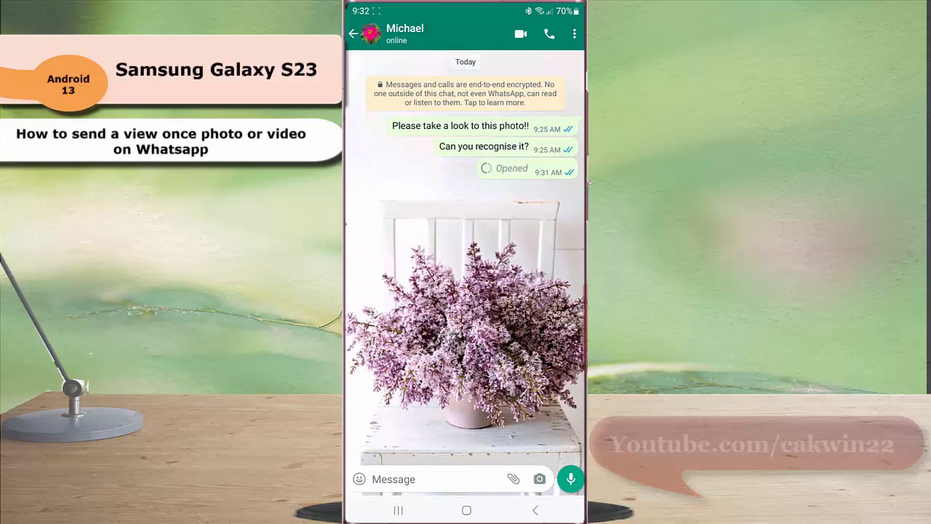